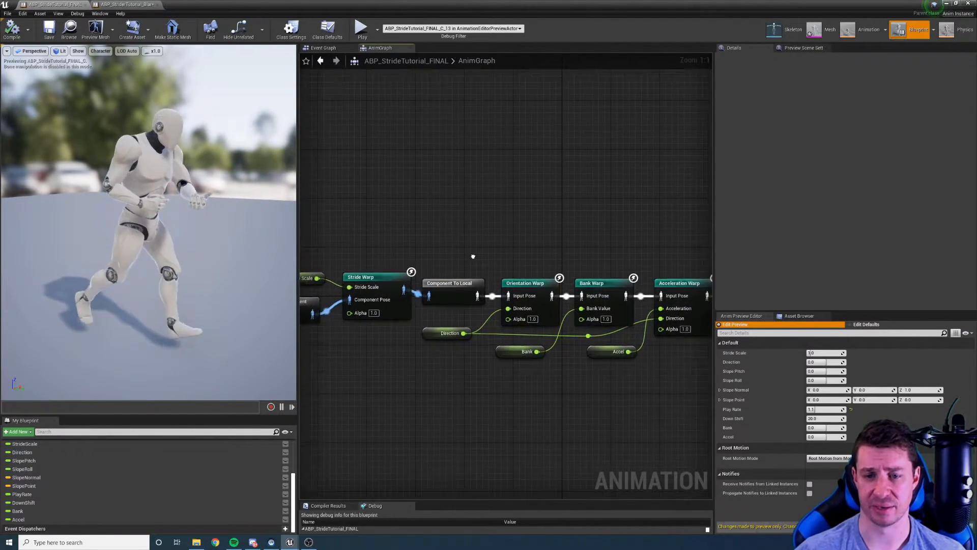
Review the jog animation feeding the graph and switch to the blank tutorial animation blueprint.
click(526, 282)
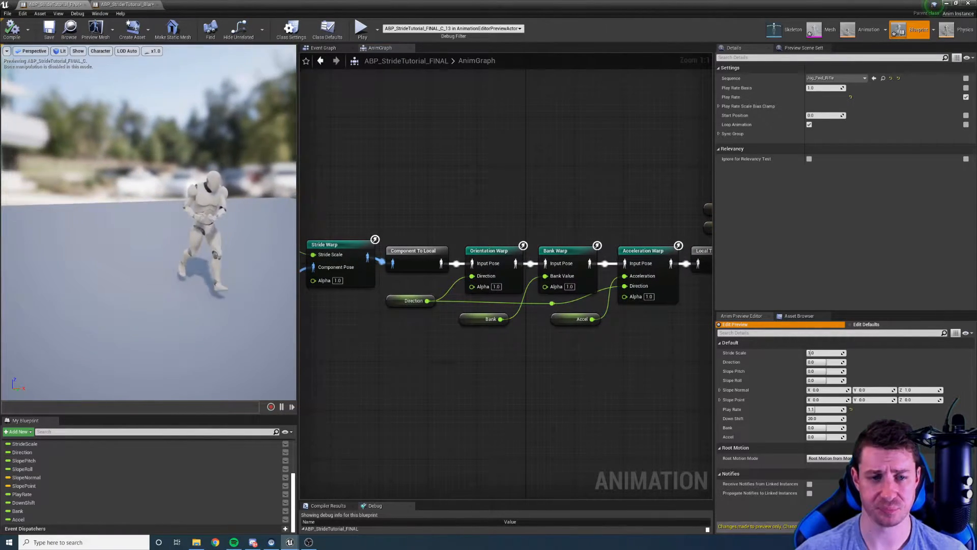
mouse_move(333, 243)
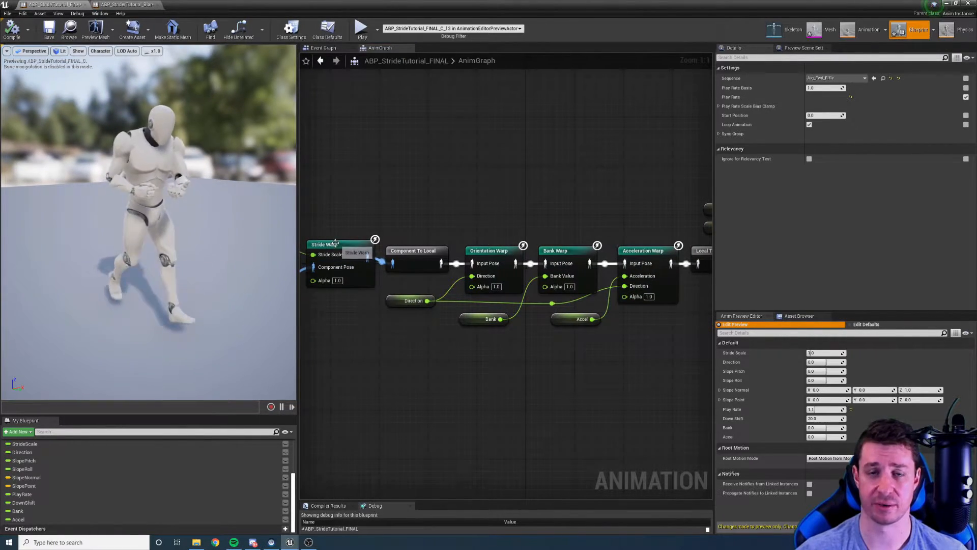
click(492, 250)
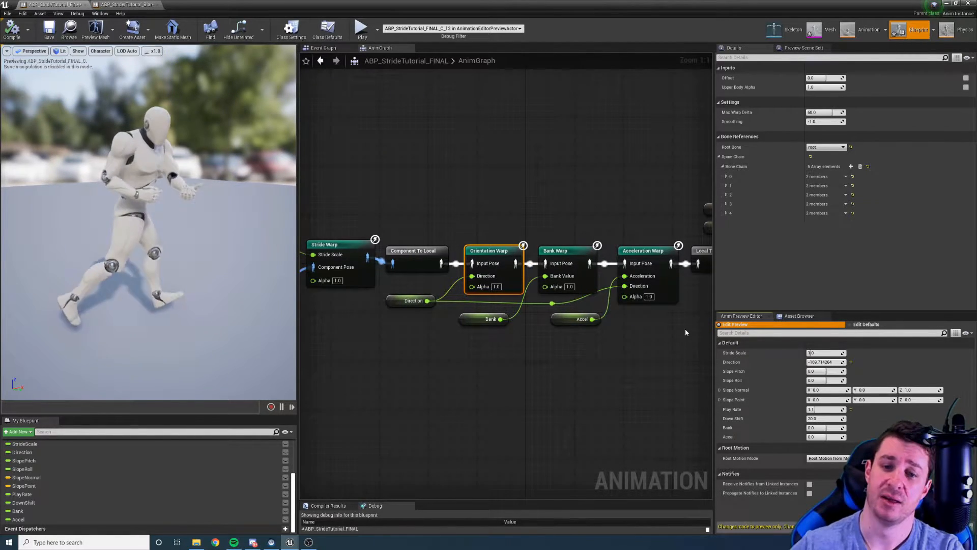
mouse_move(517, 263)
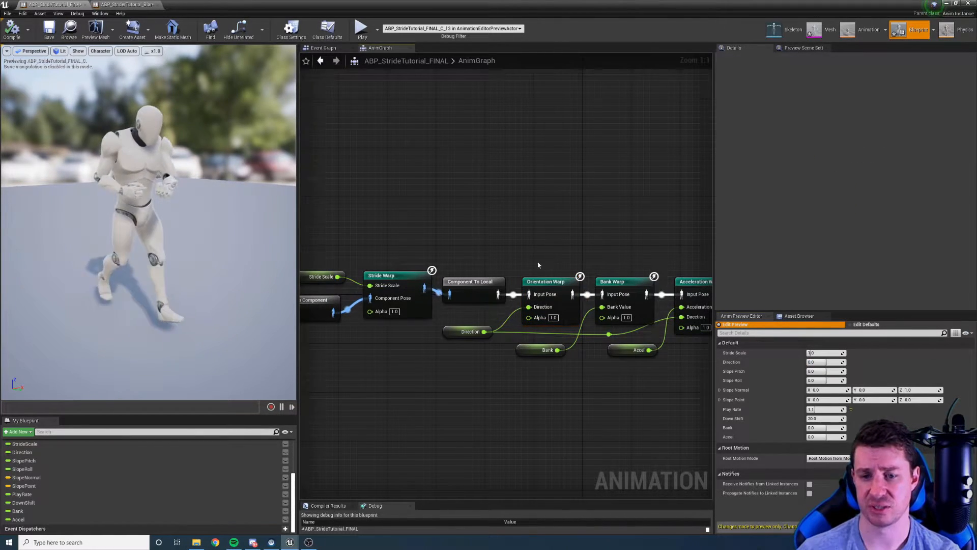
click(500, 275)
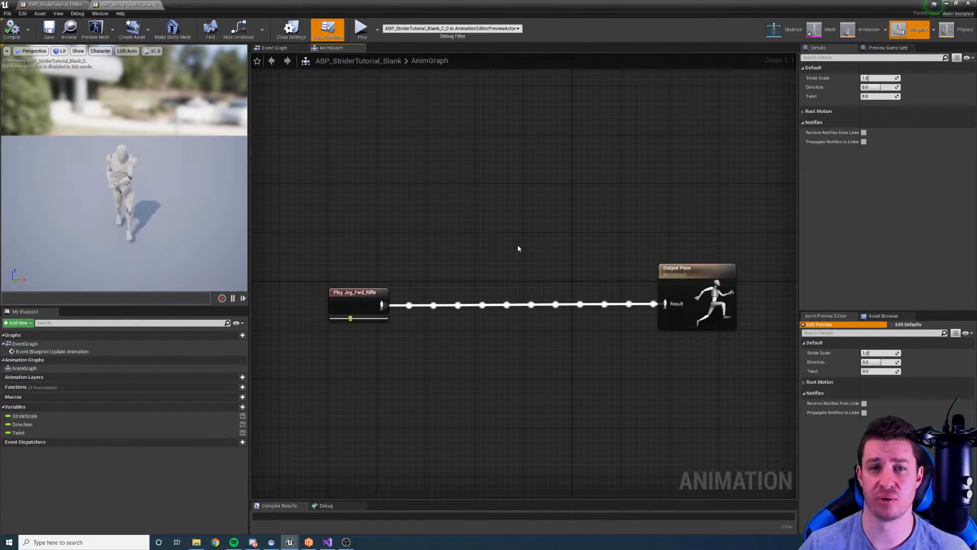
Add an Orientation Warp node between the jog and Output Pose, driven by Direction, and compile.
right_click(517, 248)
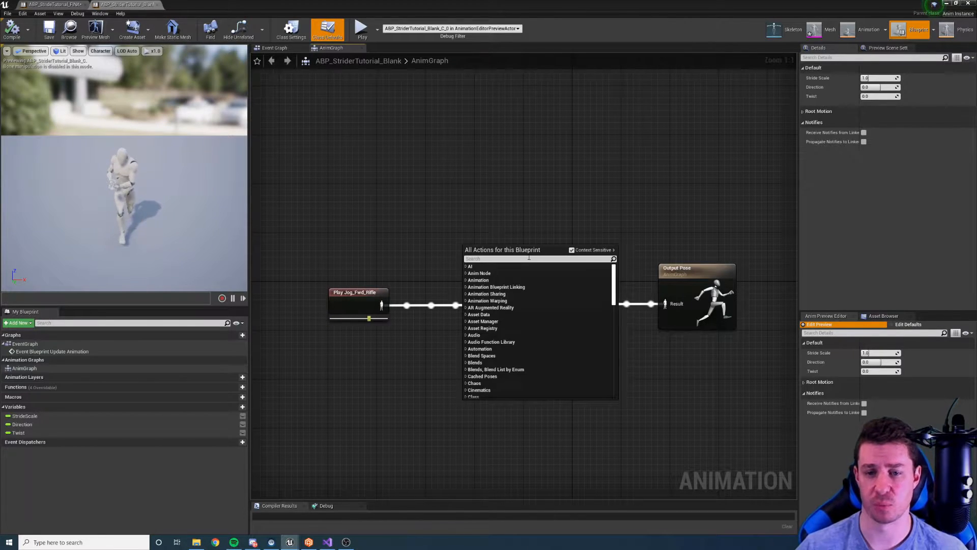
text(warp)
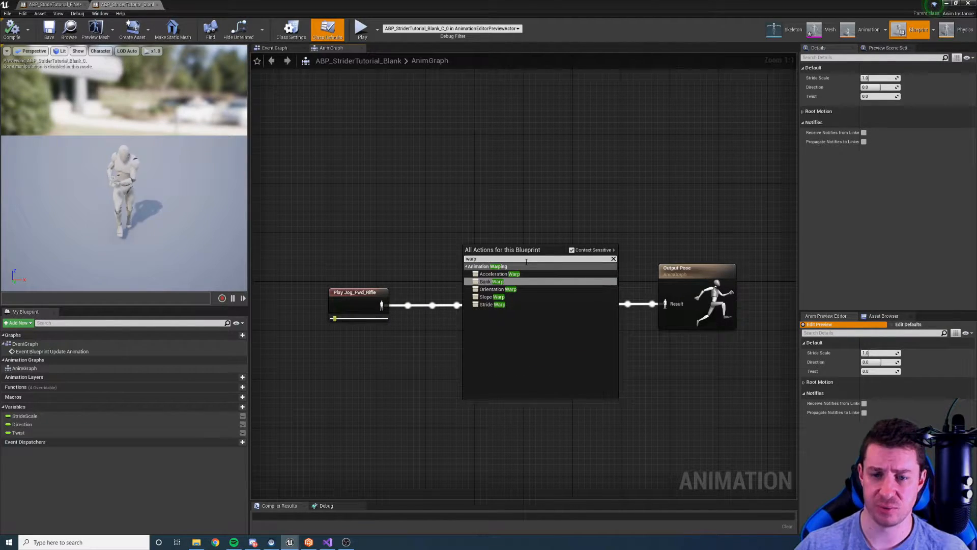
click(497, 288)
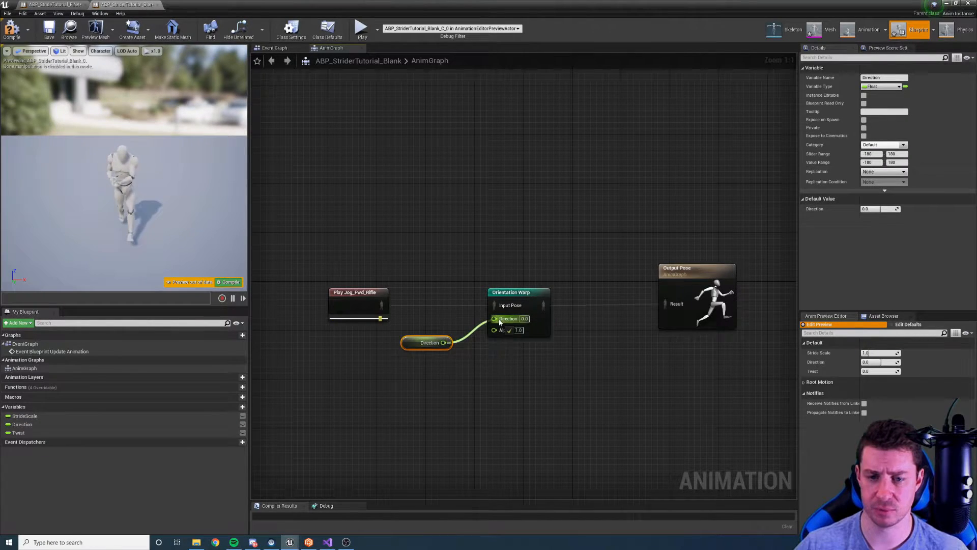
click(230, 282)
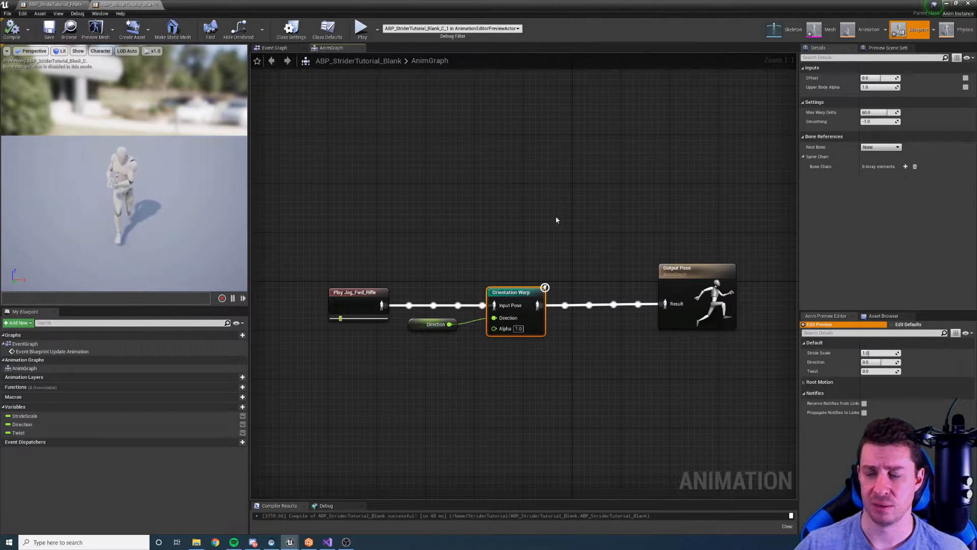
Make root the Orientation Warp node's root bone.
click(898, 156)
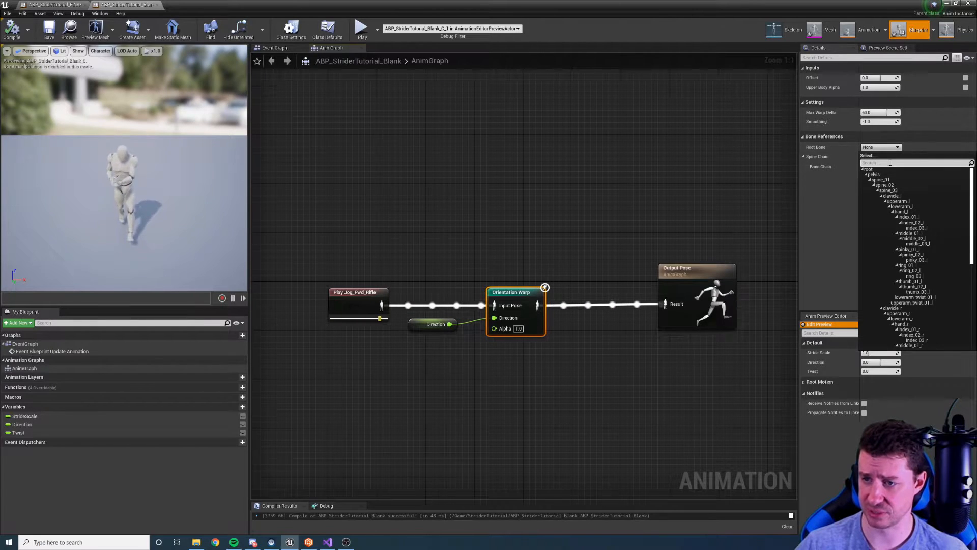
click(867, 169)
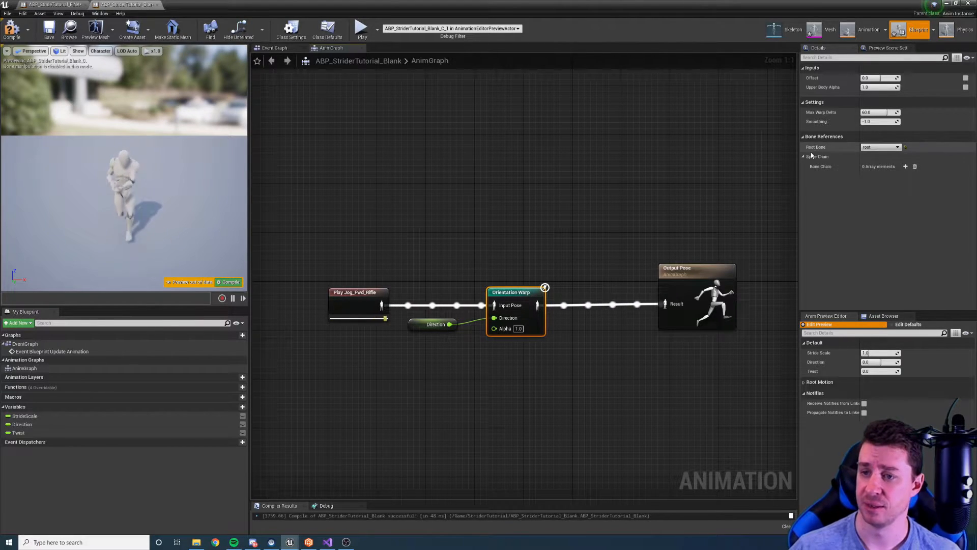
Fill the spine chain with three entries: spine_01, spine_02 and spine_03.
click(905, 166)
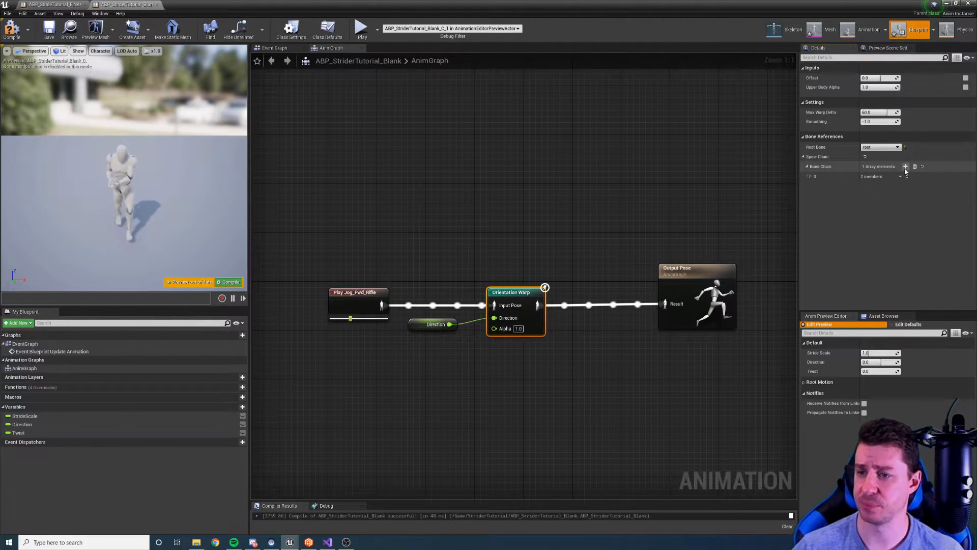
click(906, 166)
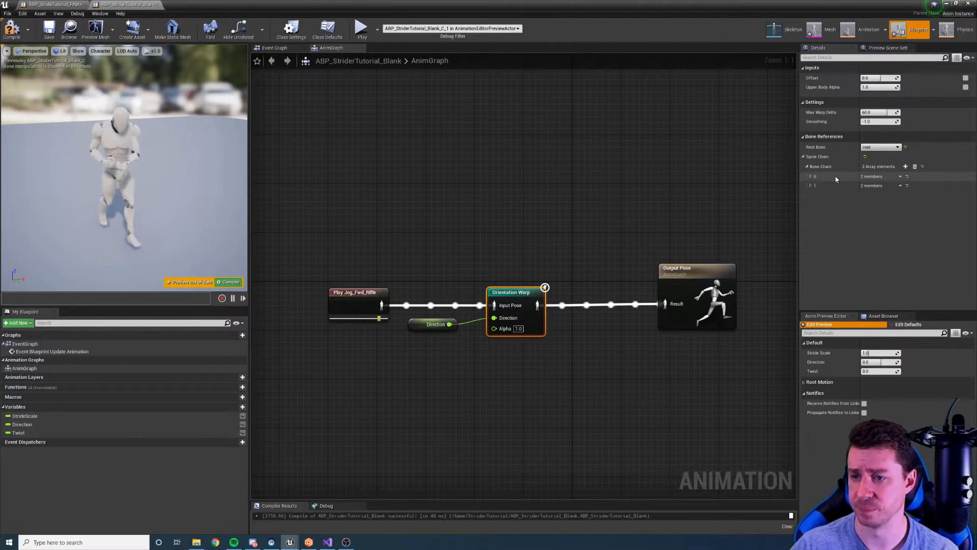
click(905, 165)
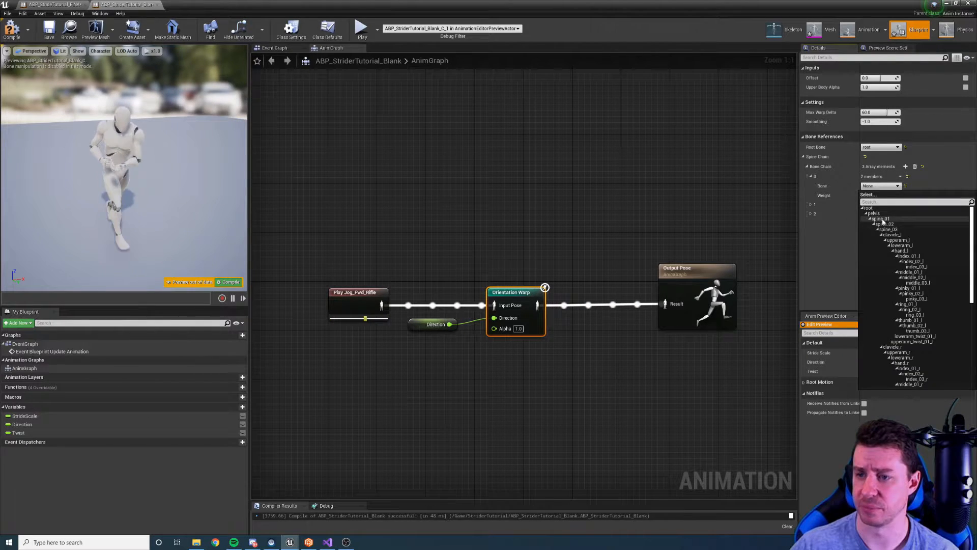
click(878, 219)
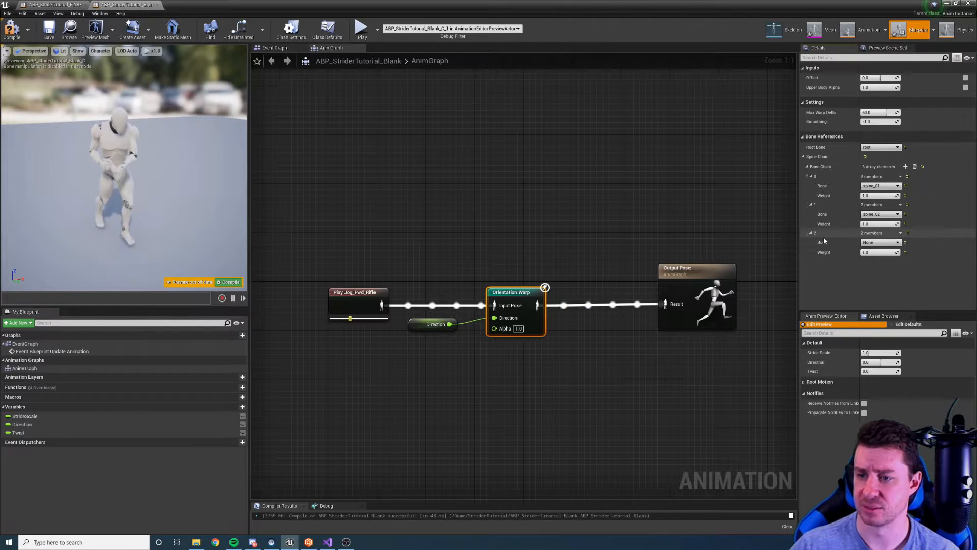
click(878, 242)
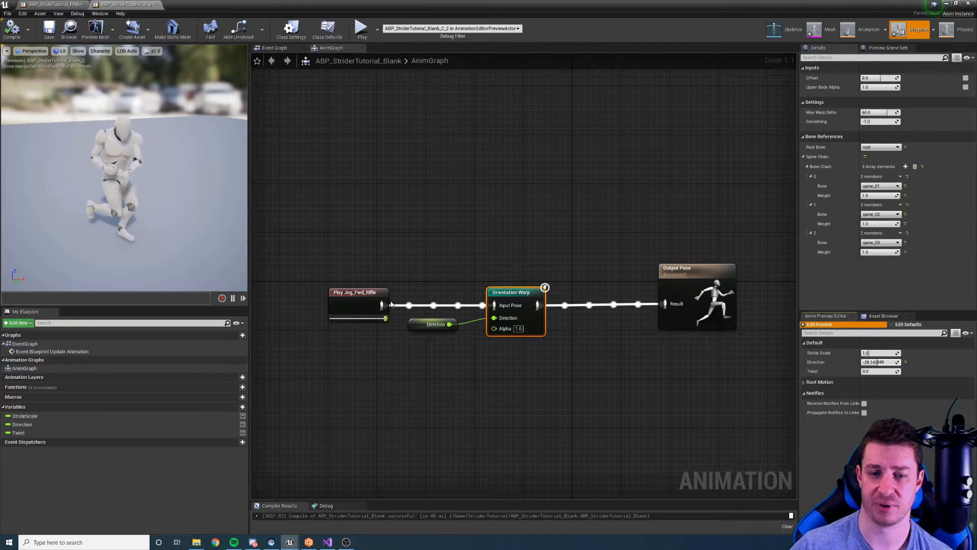
mouse_move(434, 323)
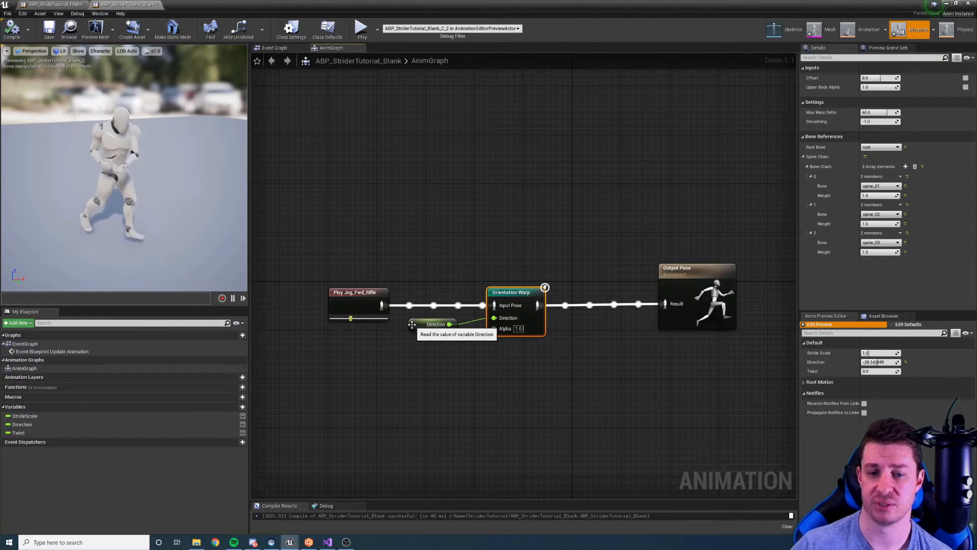
Inspect the Direction variable's -180 to 180 range, then return to the Orientation Warp settings.
click(440, 323)
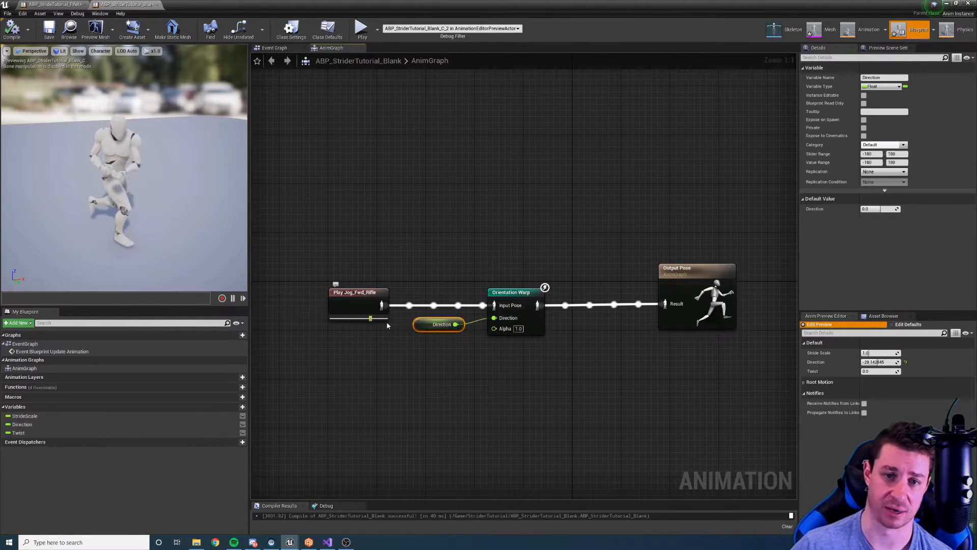
mouse_move(422, 325)
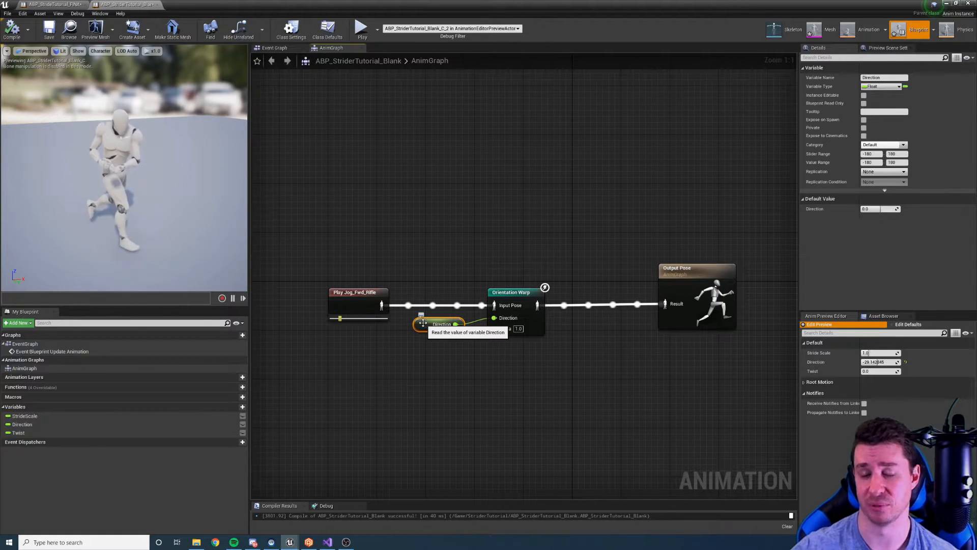
click(510, 292)
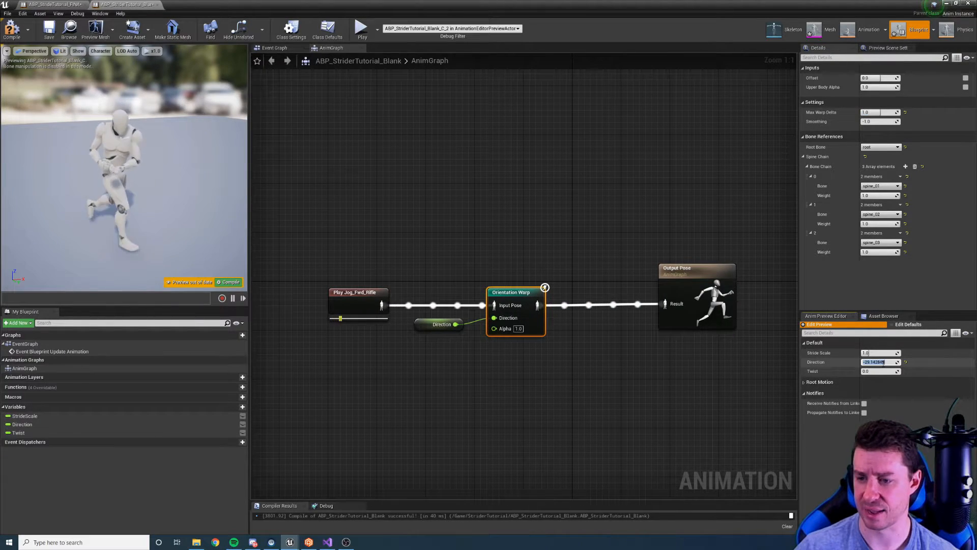
text(0.6)
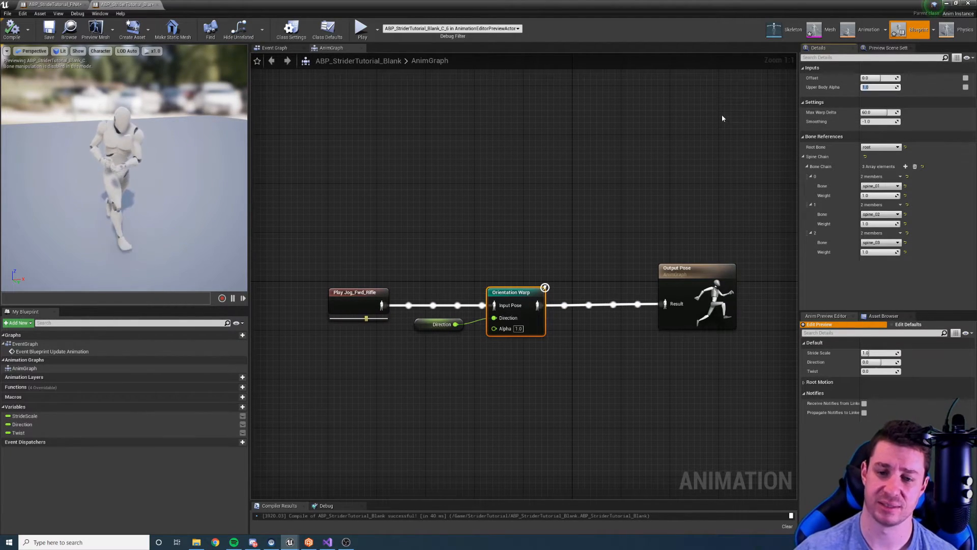
click(878, 86)
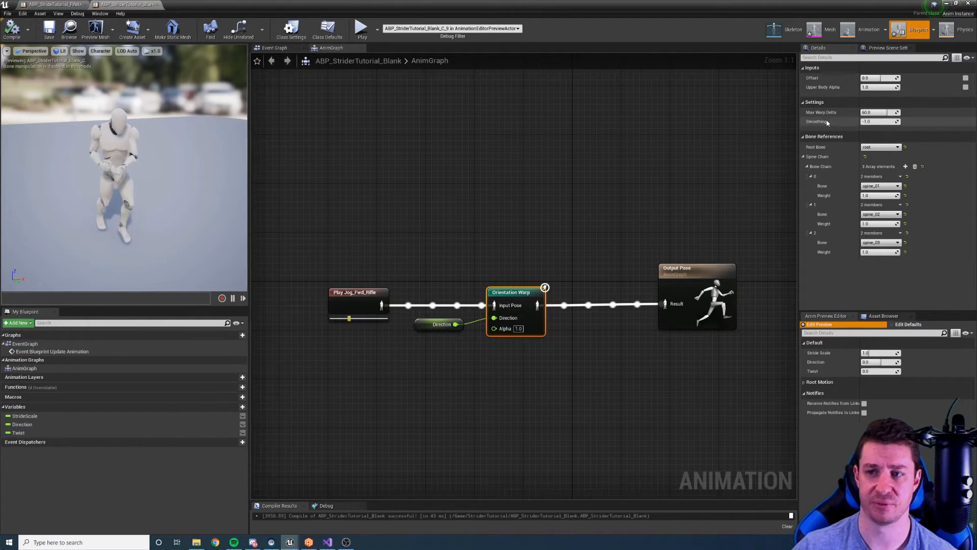
click(880, 86)
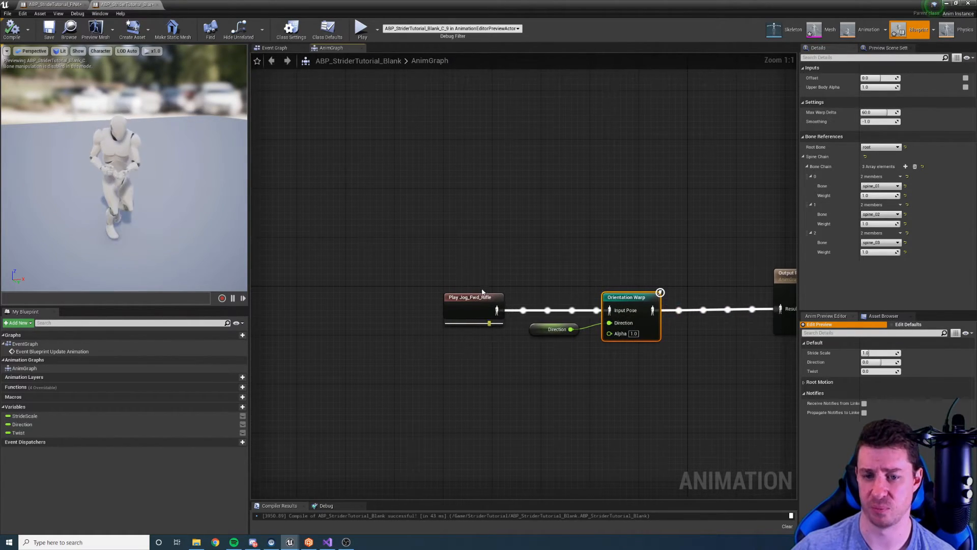
Swap Jog_Rt_Rifle in for the forward jog as the Orientation Warp input and recompile.
click(471, 296)
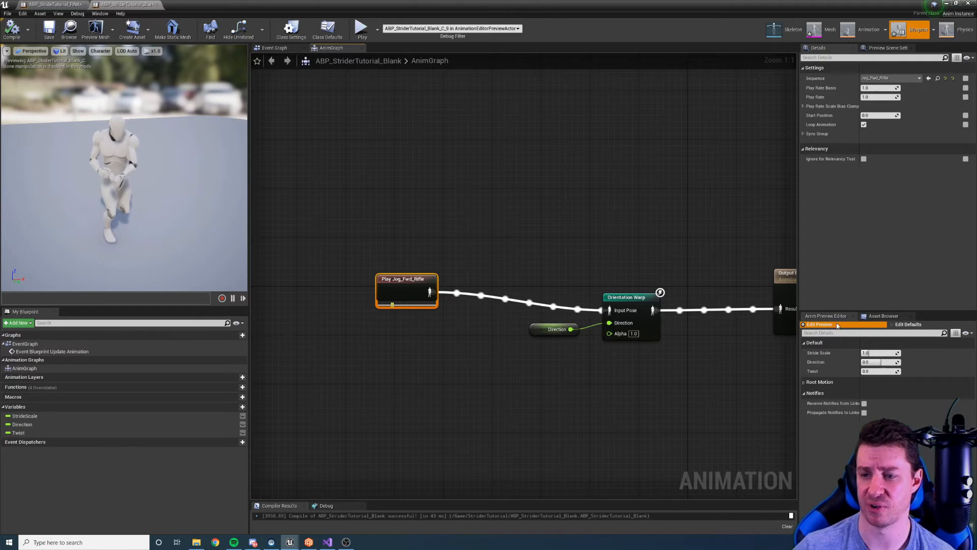
click(883, 315)
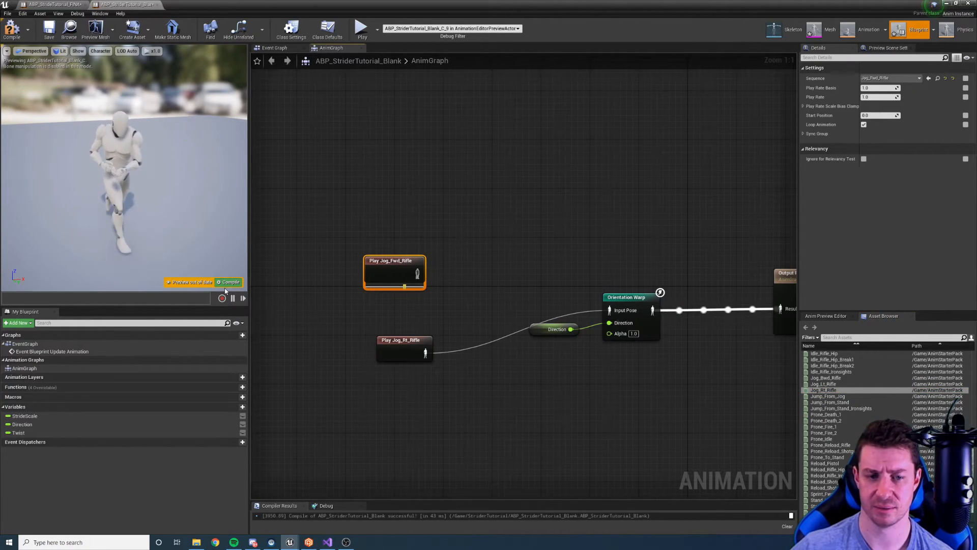
click(404, 343)
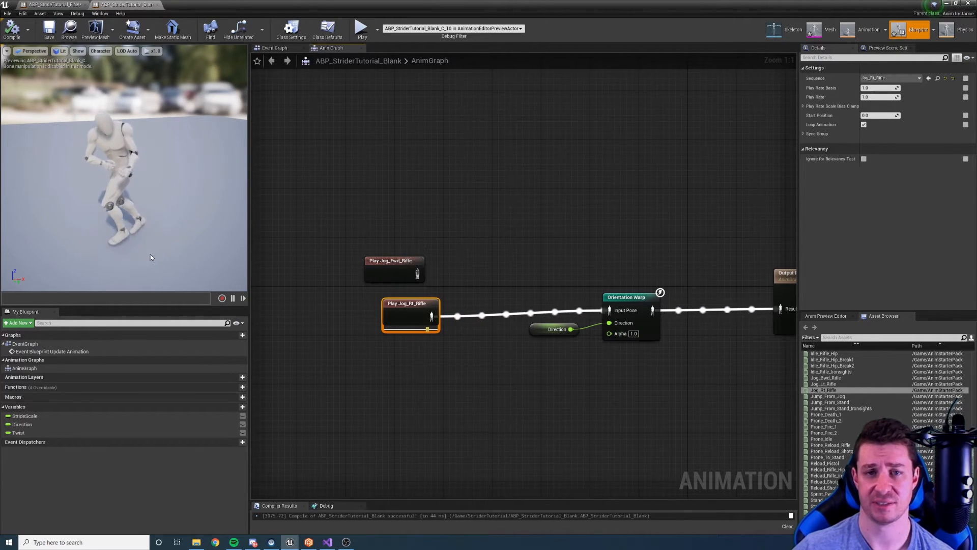
click(868, 30)
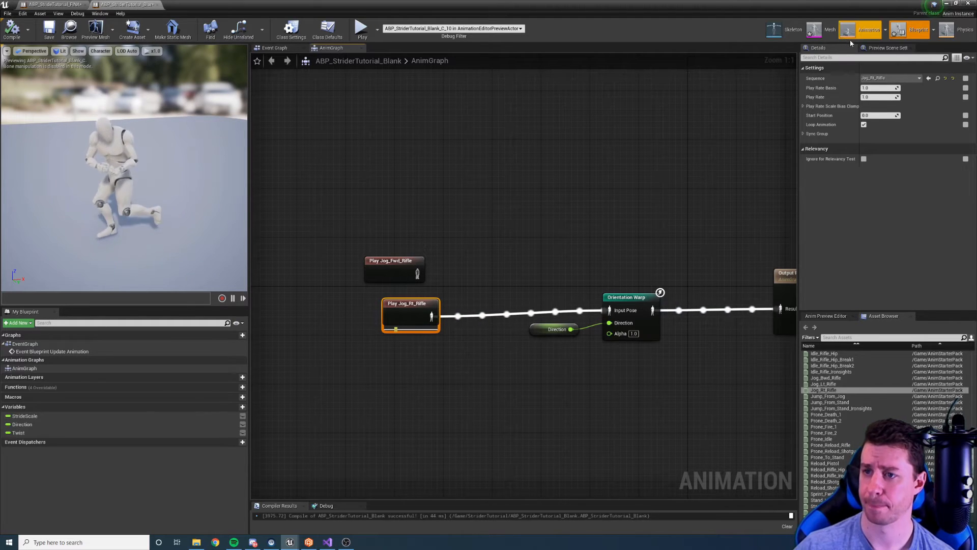
click(626, 296)
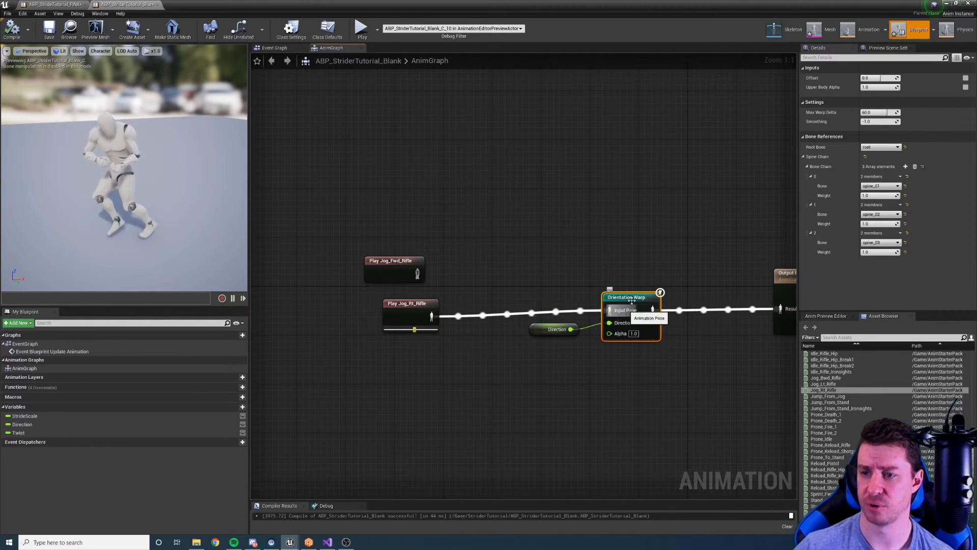
click(826, 315)
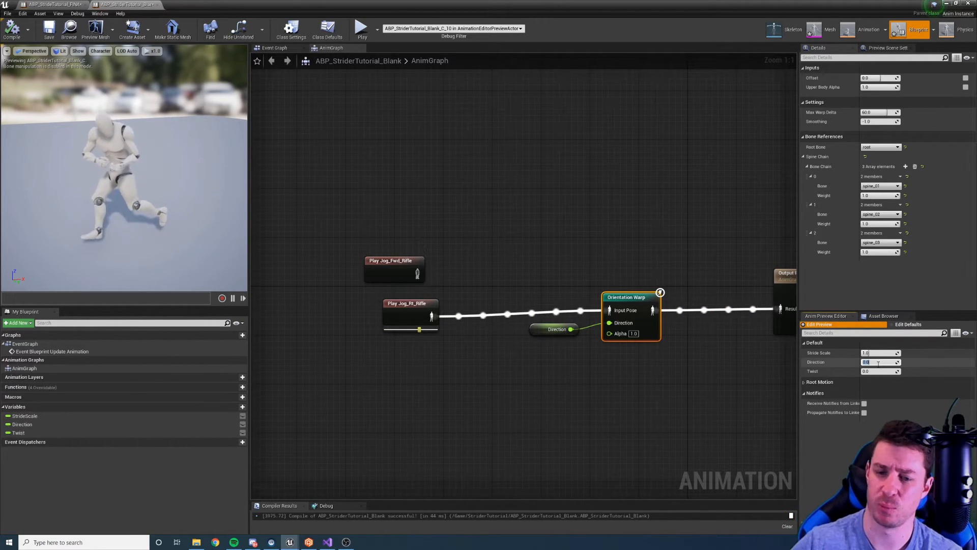
click(554, 329)
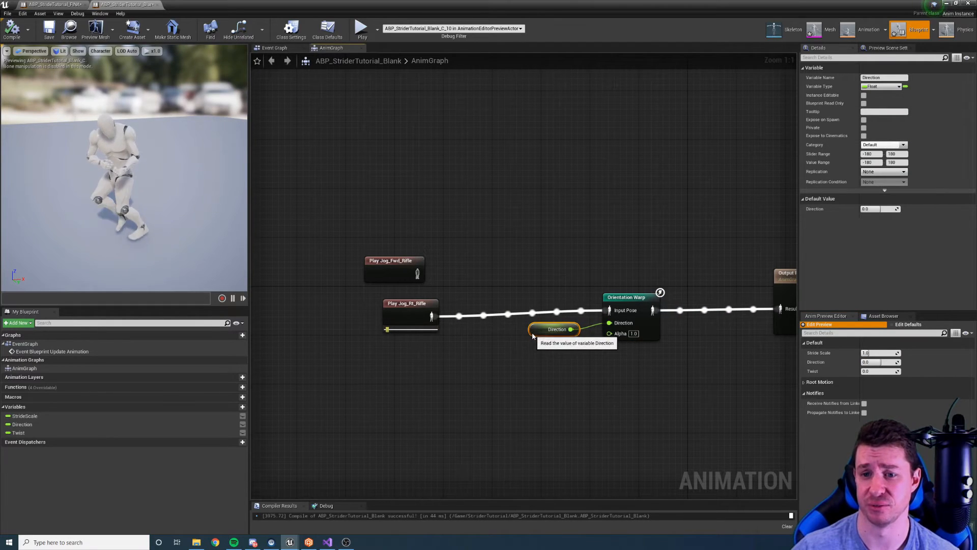
click(410, 303)
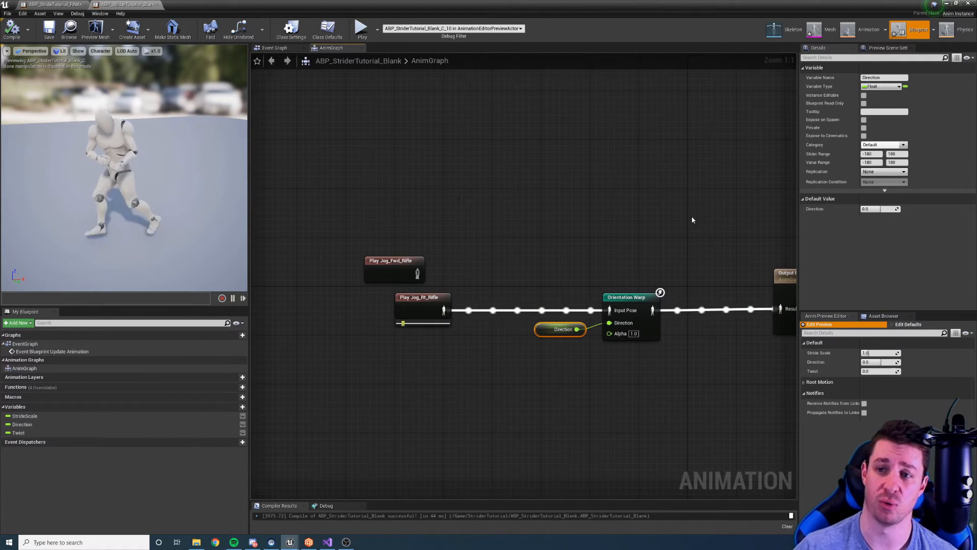
click(421, 297)
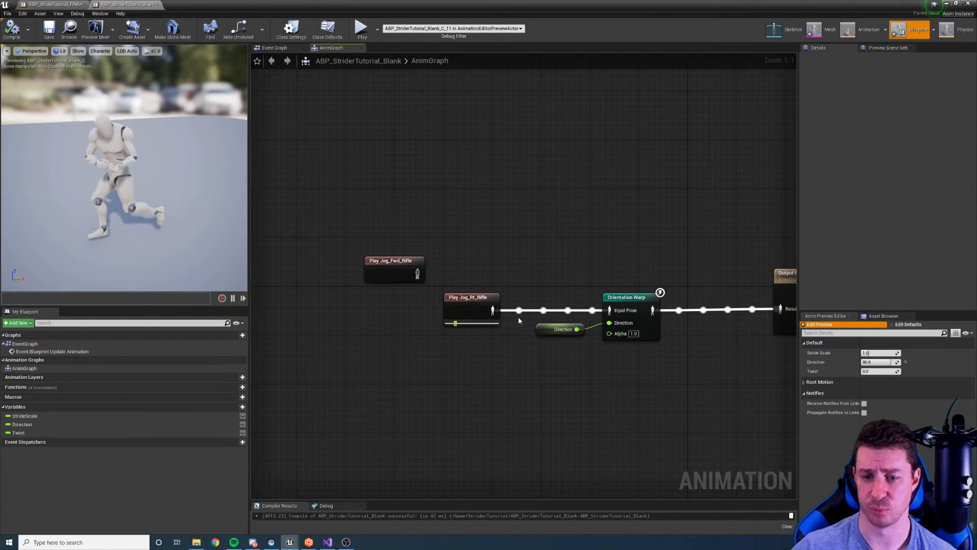
click(560, 329)
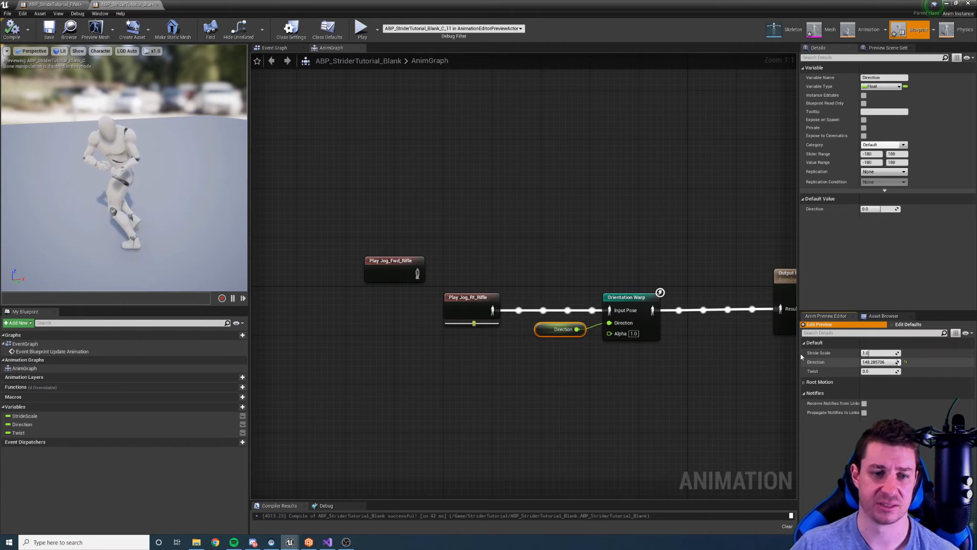
click(471, 296)
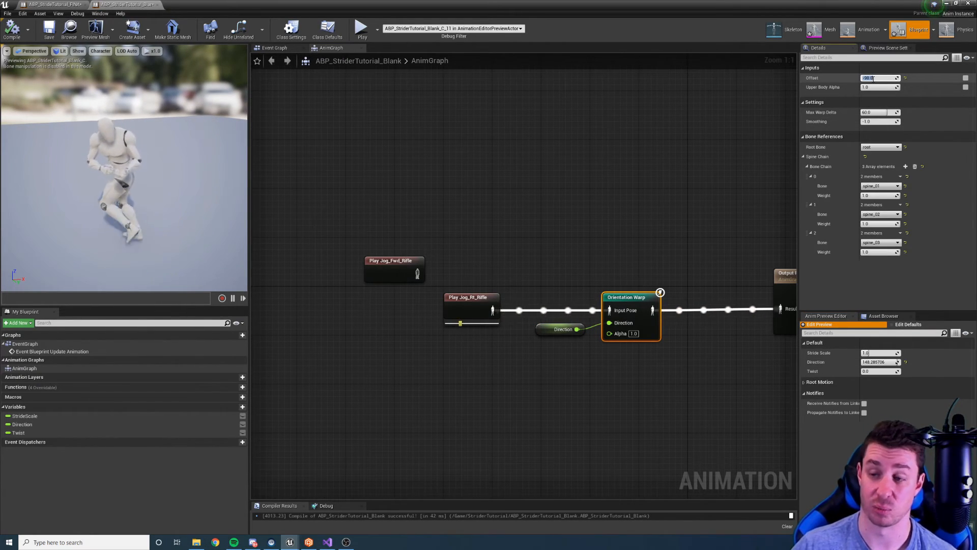
click(470, 296)
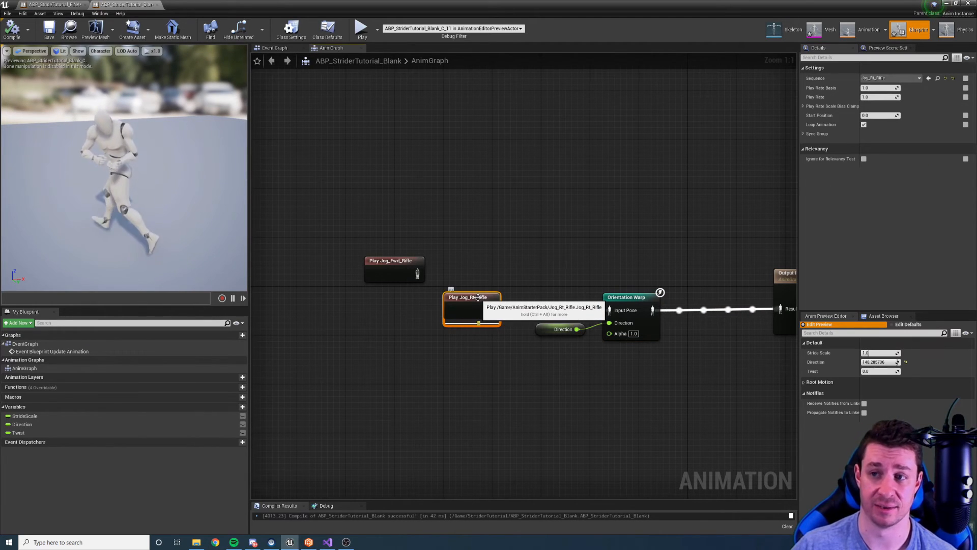
click(625, 296)
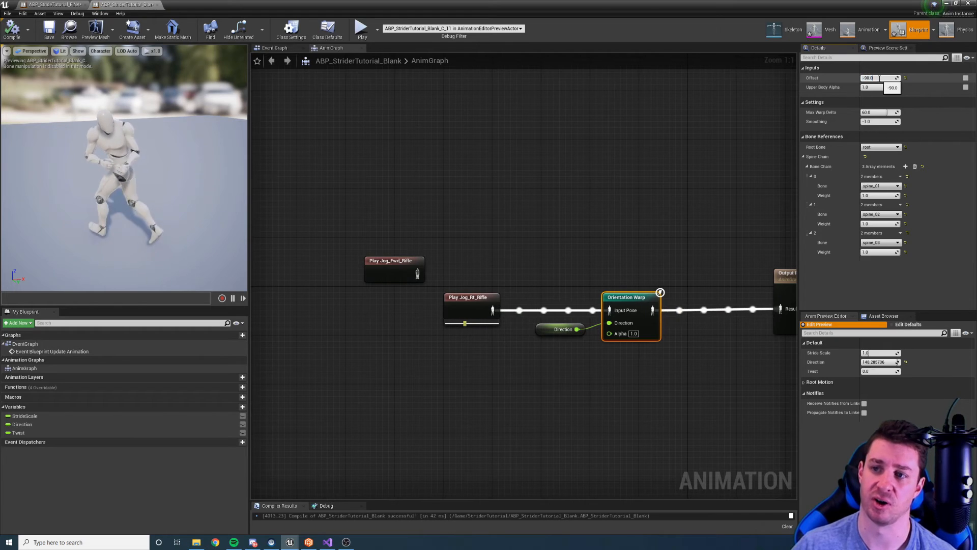
click(471, 296)
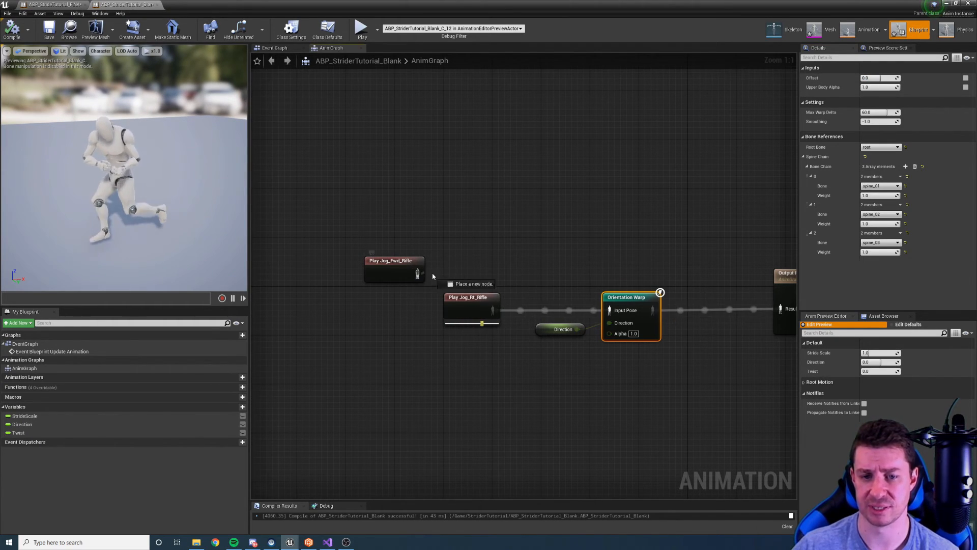
Restore Jog_Fwd_Rifle as the Orientation Warp input in place of the right jog and recompile.
click(470, 308)
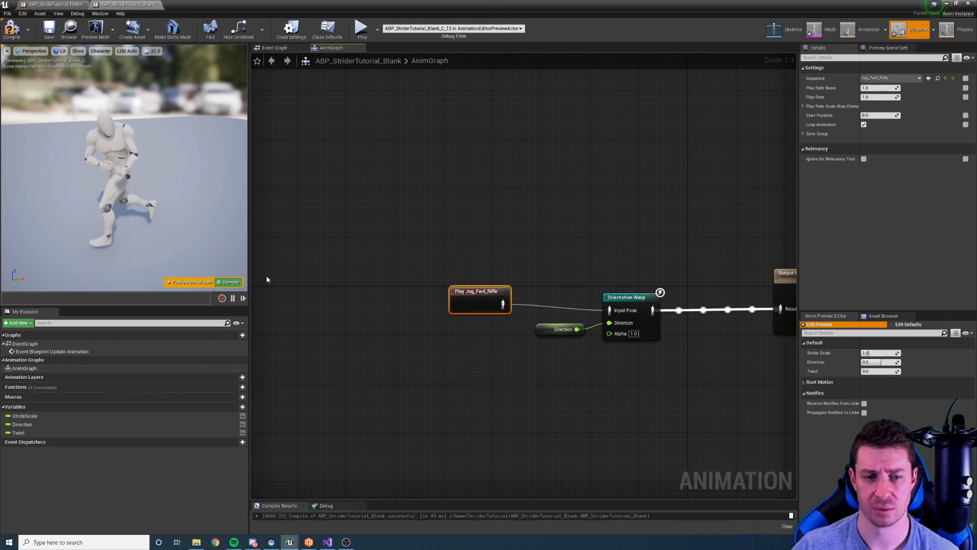
click(626, 296)
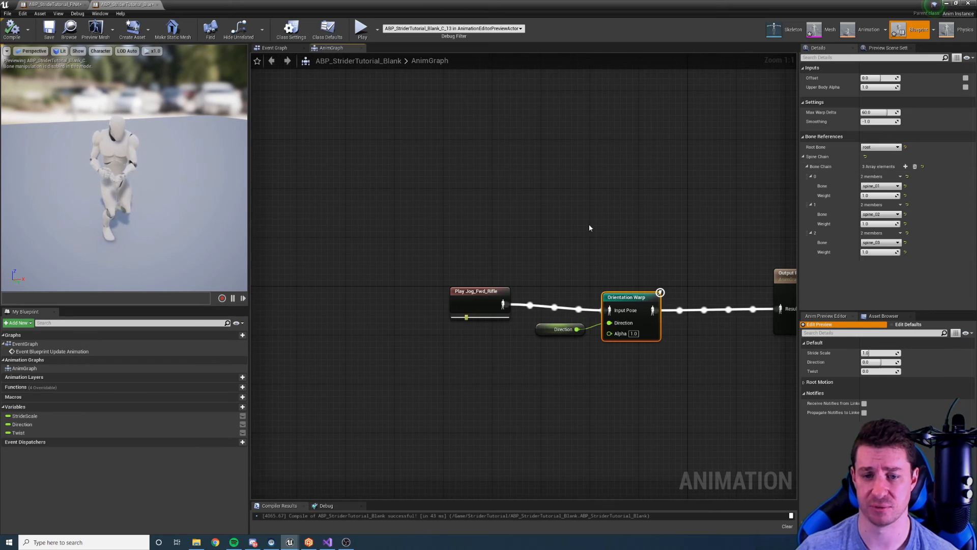
click(480, 296)
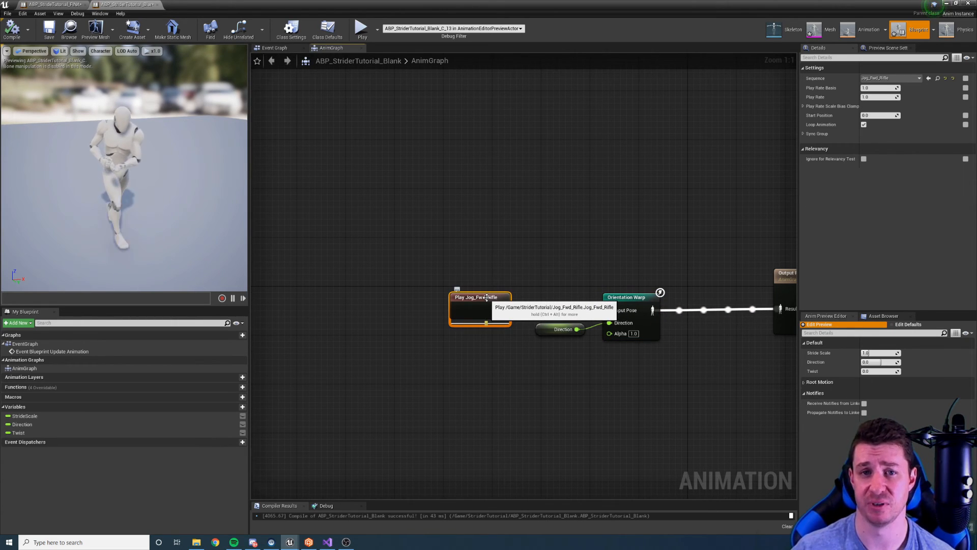